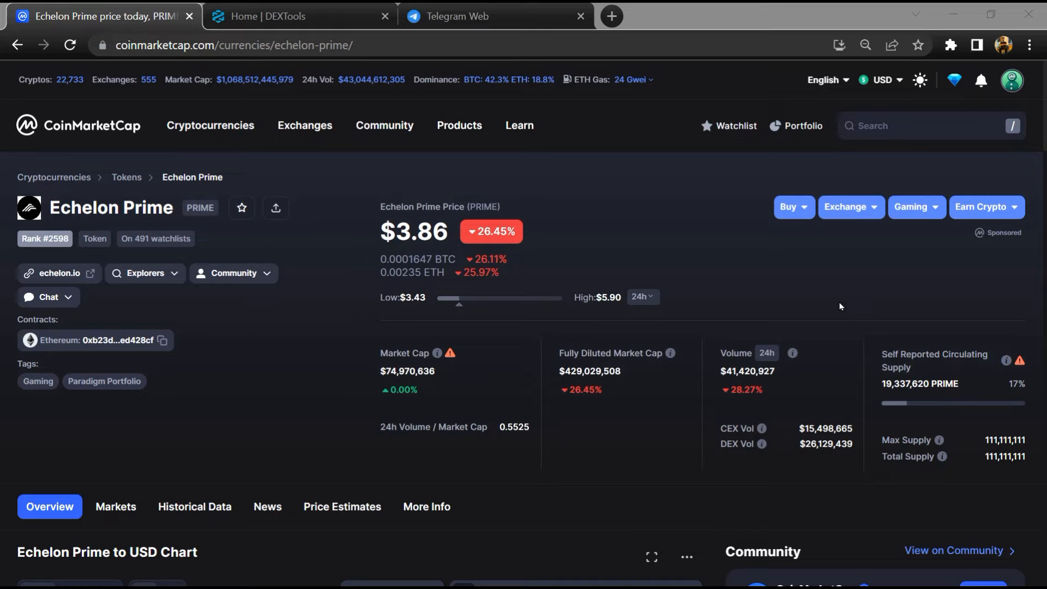
Review the PRIME price chart and community posts, marking the $PRIME post composer as Bearish.
scroll(down, 3)
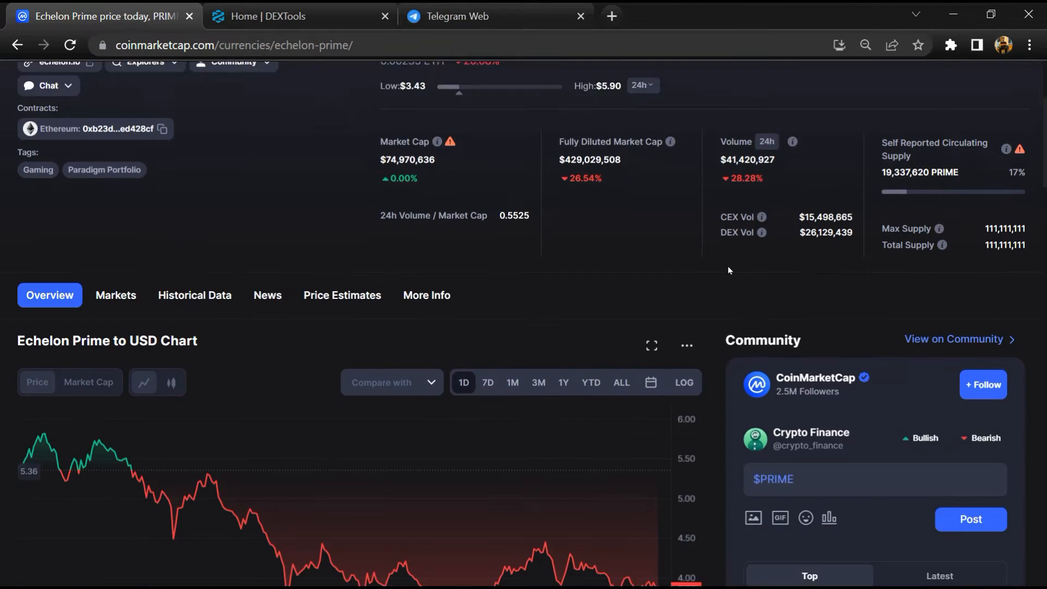
scroll(down, 3)
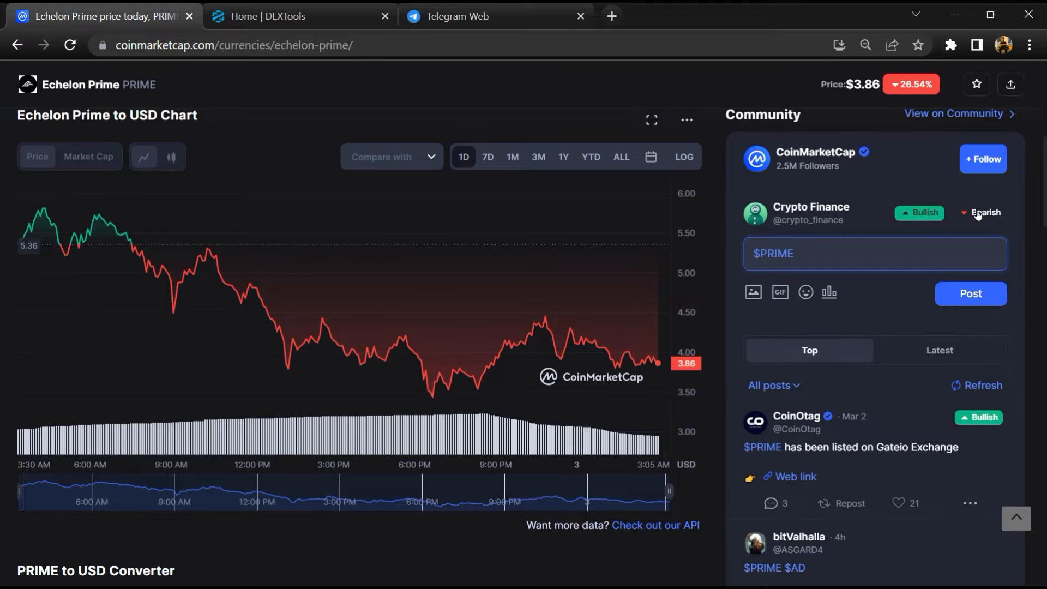
click(985, 213)
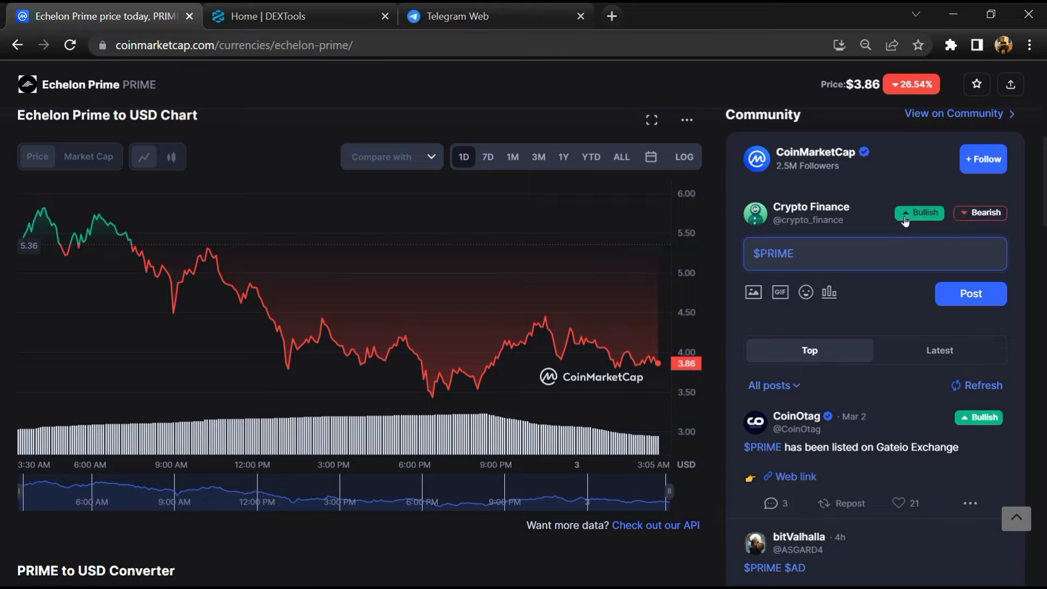
scroll(down, 3)
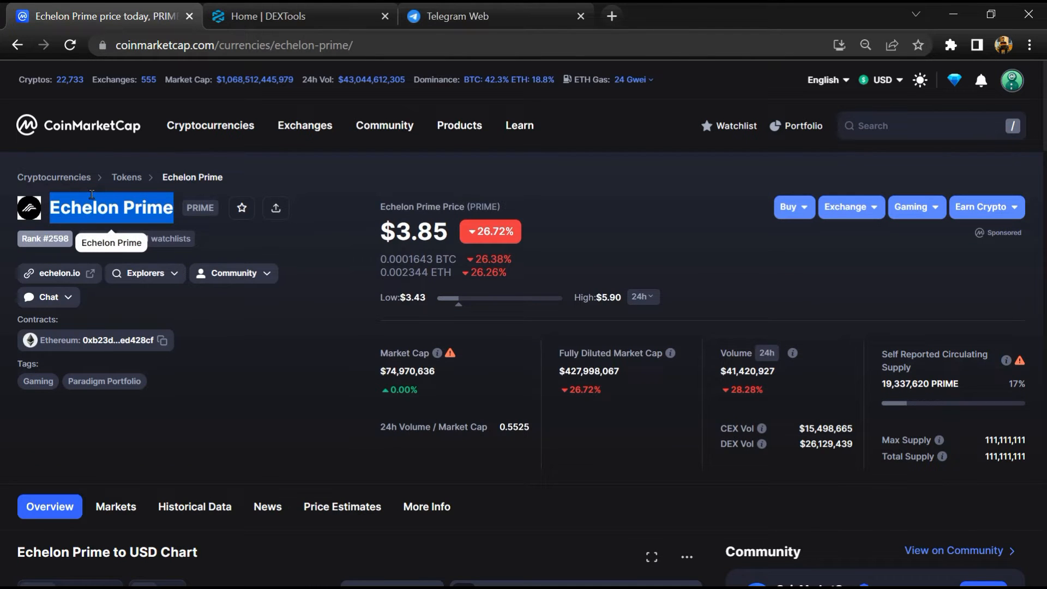
Copy the token name 'Echelon Prime' and search for it in Telegram Web.
right_click(110, 207)
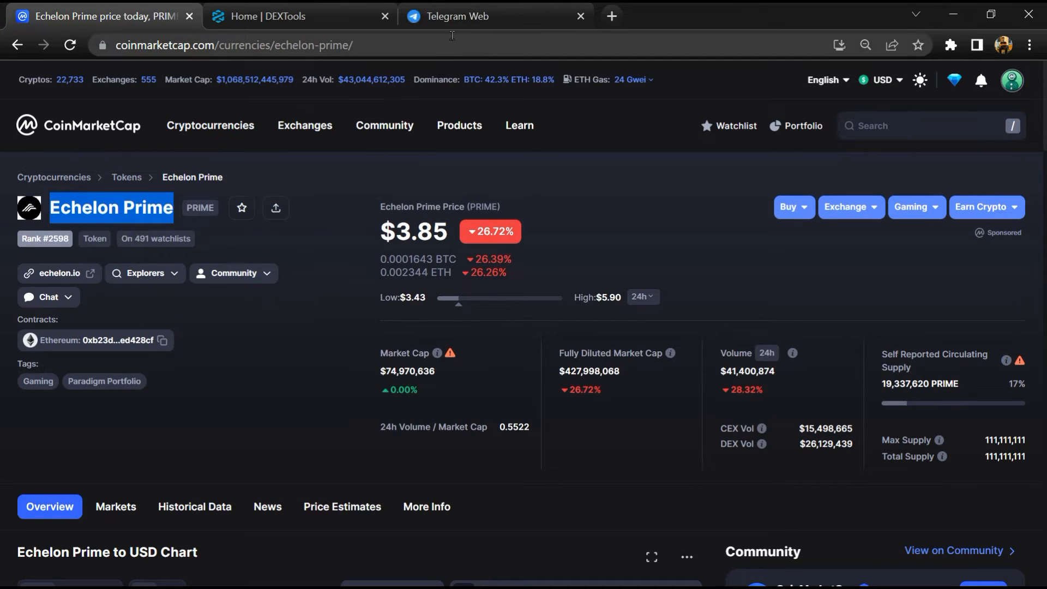
click(494, 17)
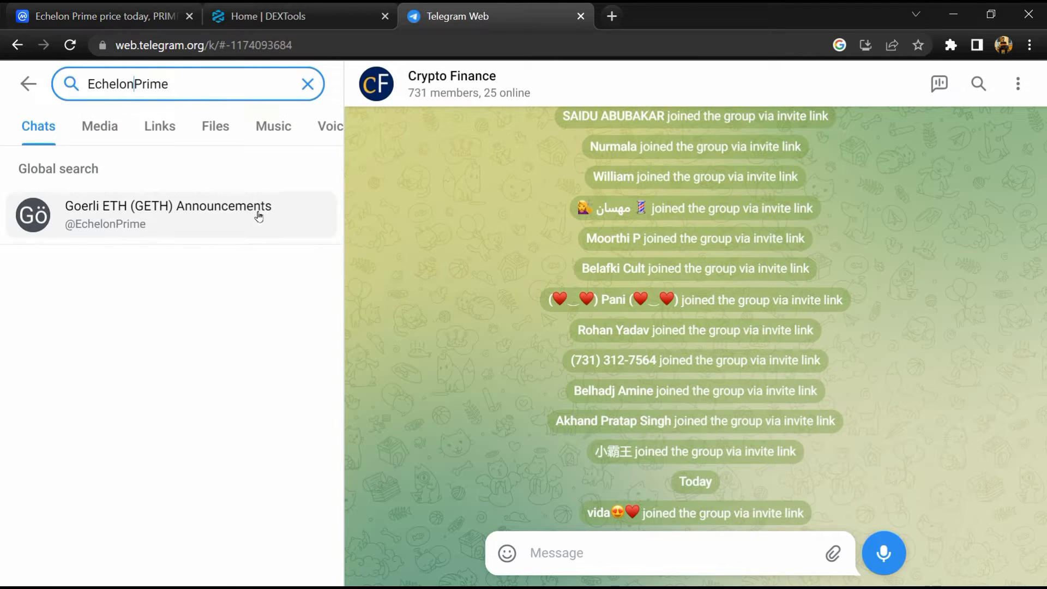
Search the Goerli ETH (GETH) Announcements channel for messages containing 'scam'.
click(167, 214)
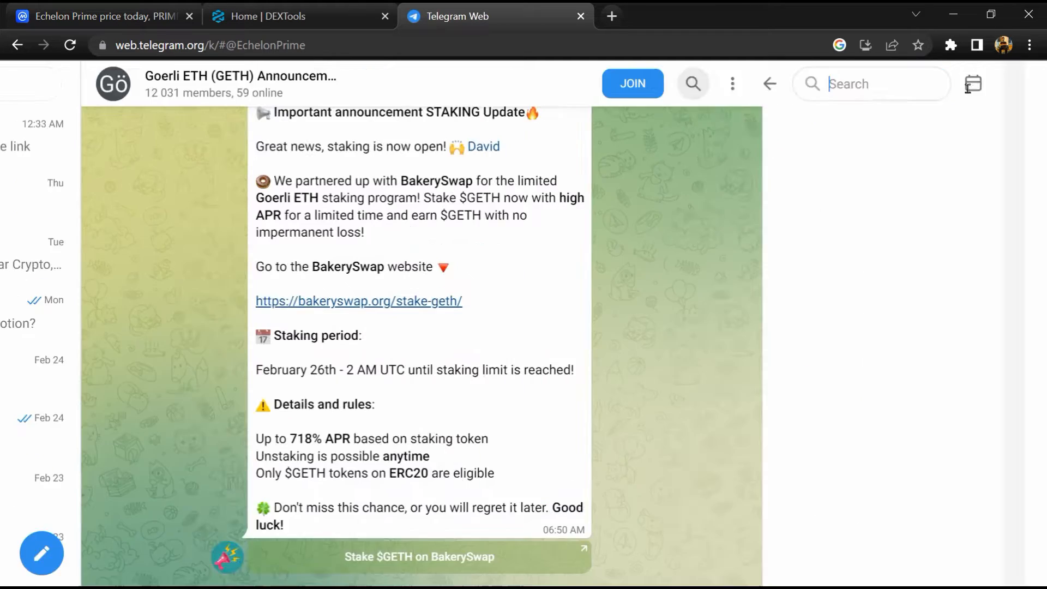
text(scam)
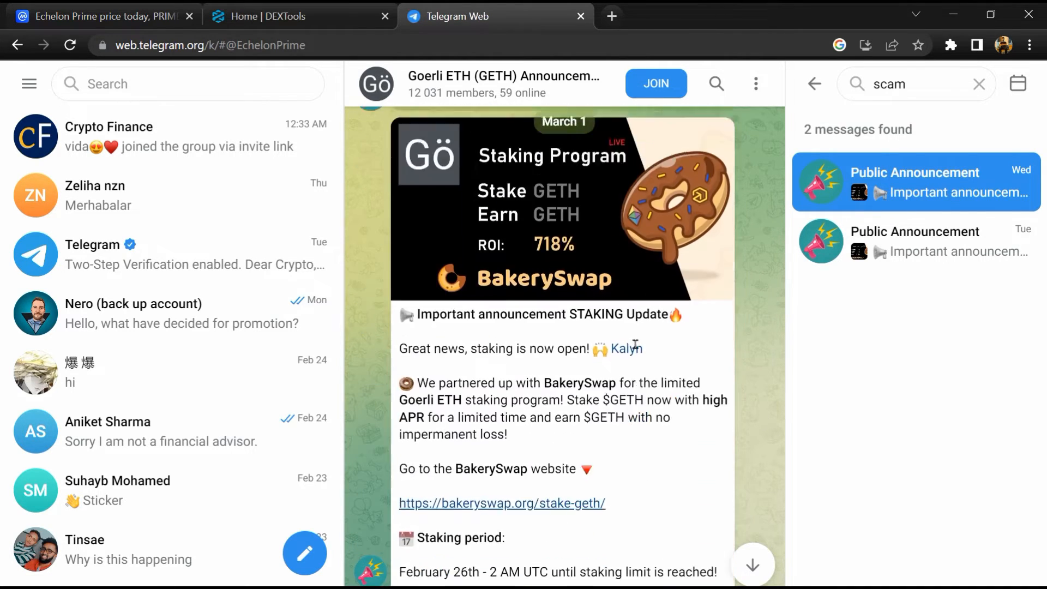
Copy the PRIME Ethereum contract address from CoinMarketCap and bring it to DEXTools.
click(100, 16)
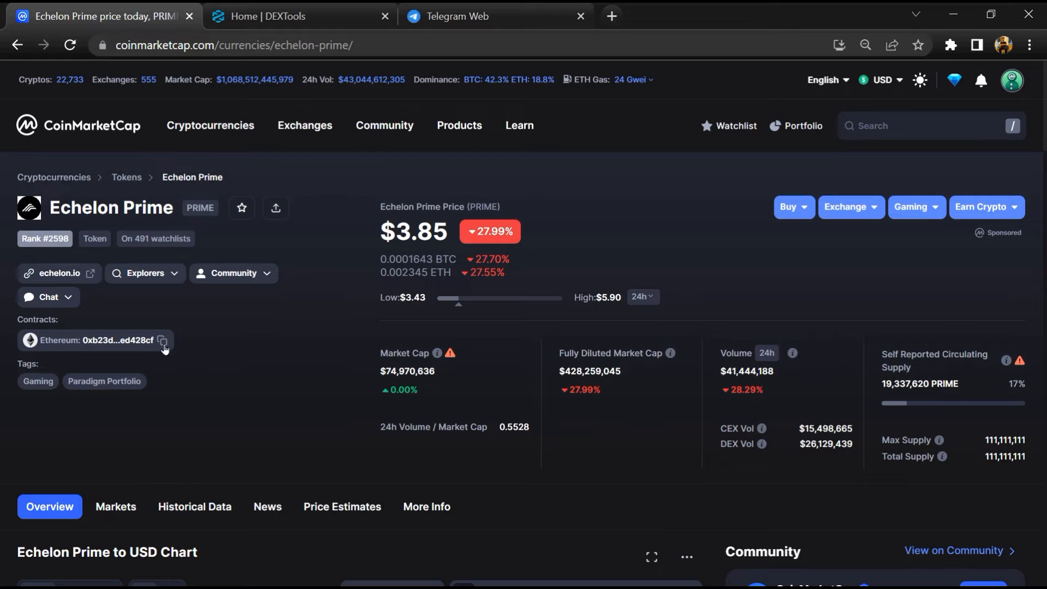
click(163, 340)
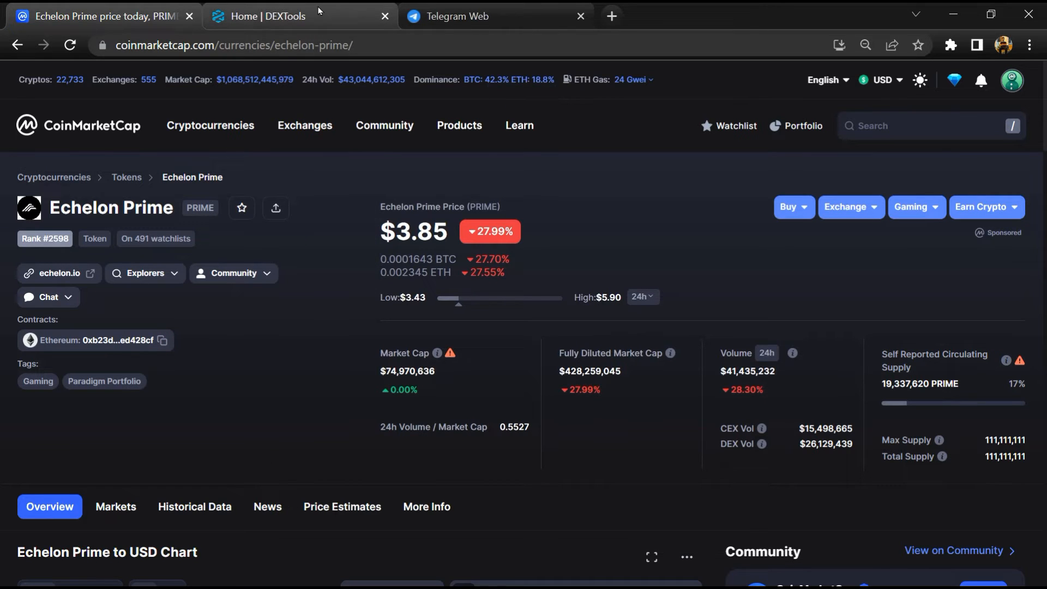
click(274, 17)
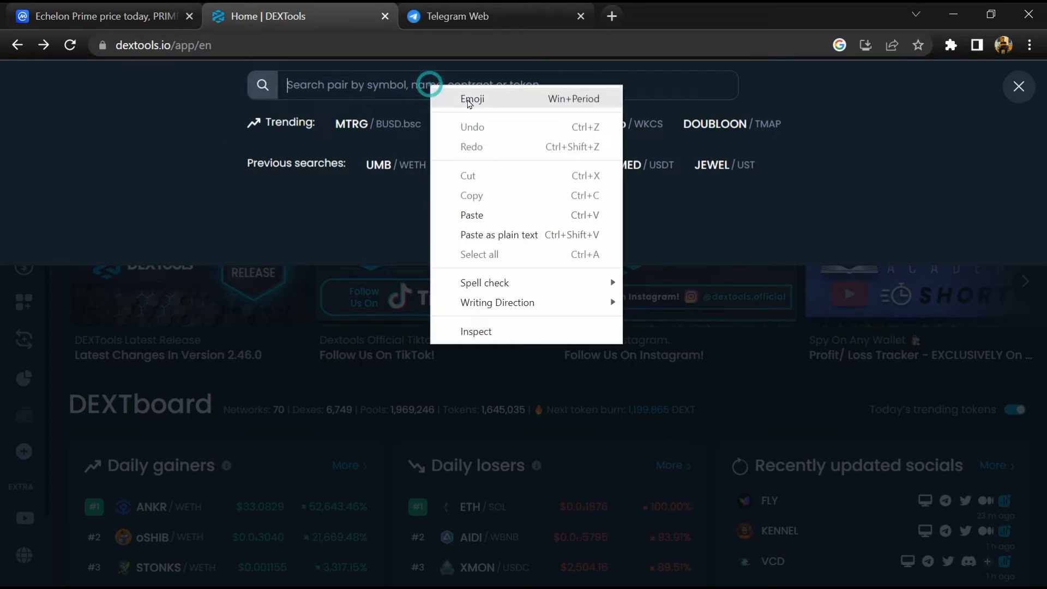
mouse_move(487, 214)
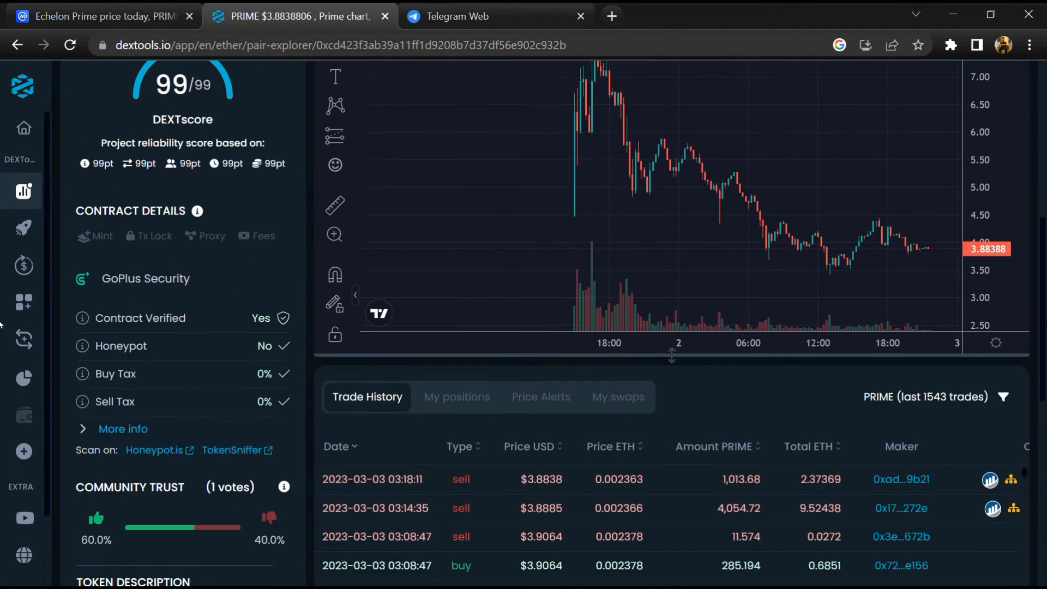
Review the PRIME/ETH pair's 99/99 DEXTscore, security checks and sell-heavy trade history.
scroll(down, 3)
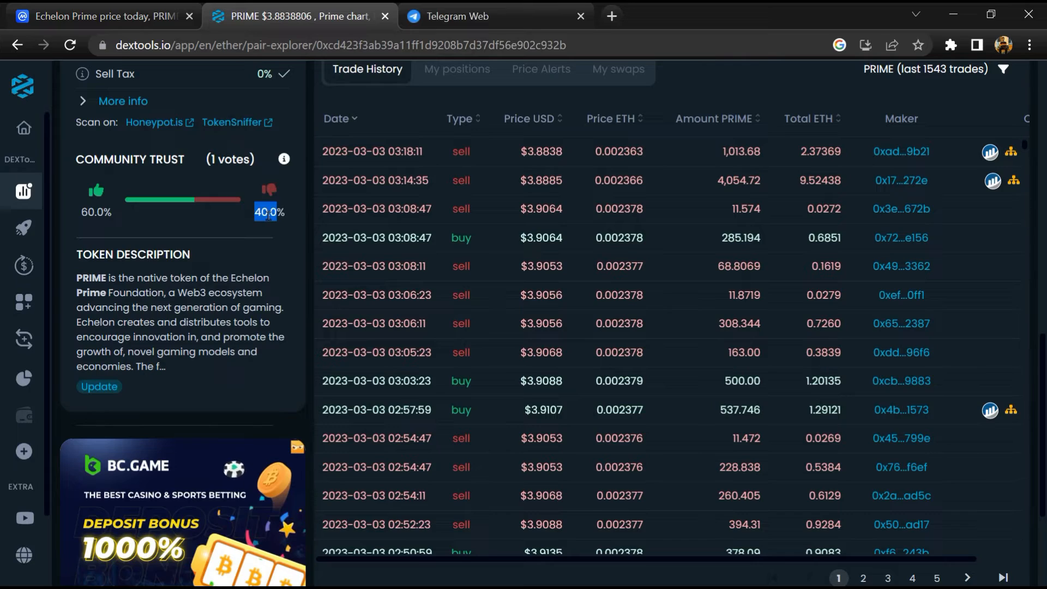
scroll(down, 3)
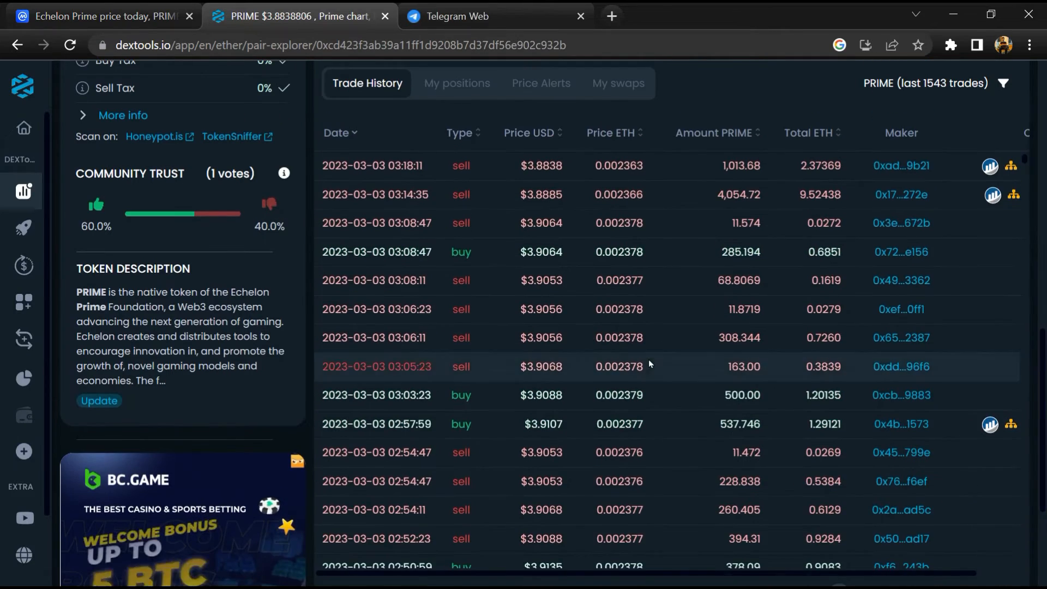
scroll(down, 3)
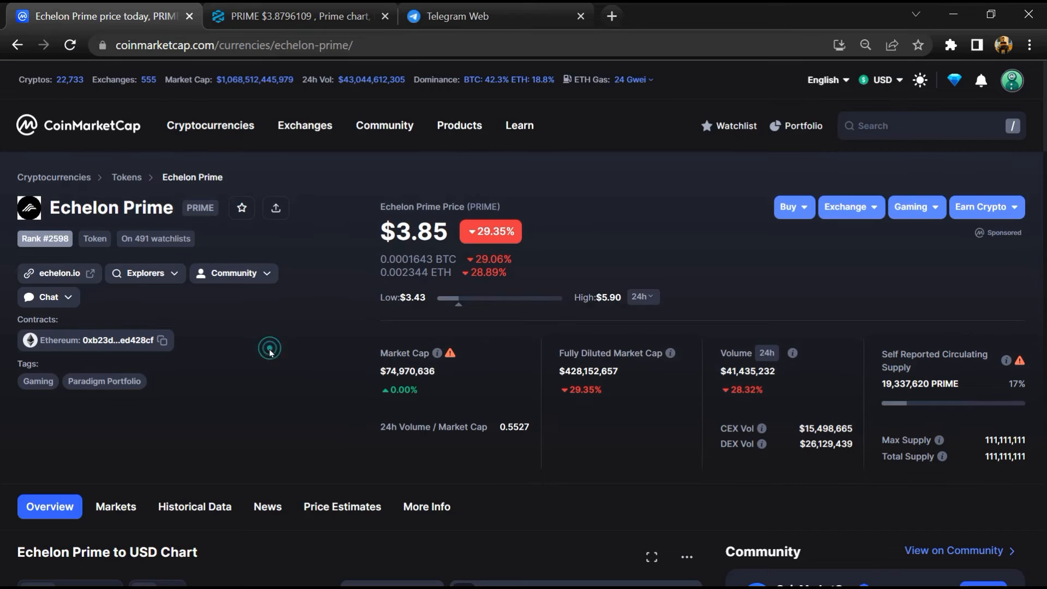
Show the Markets list of PRIME pairs on Coinbase, Uniswap, Gate.io and Bybit.
scroll(down, 3)
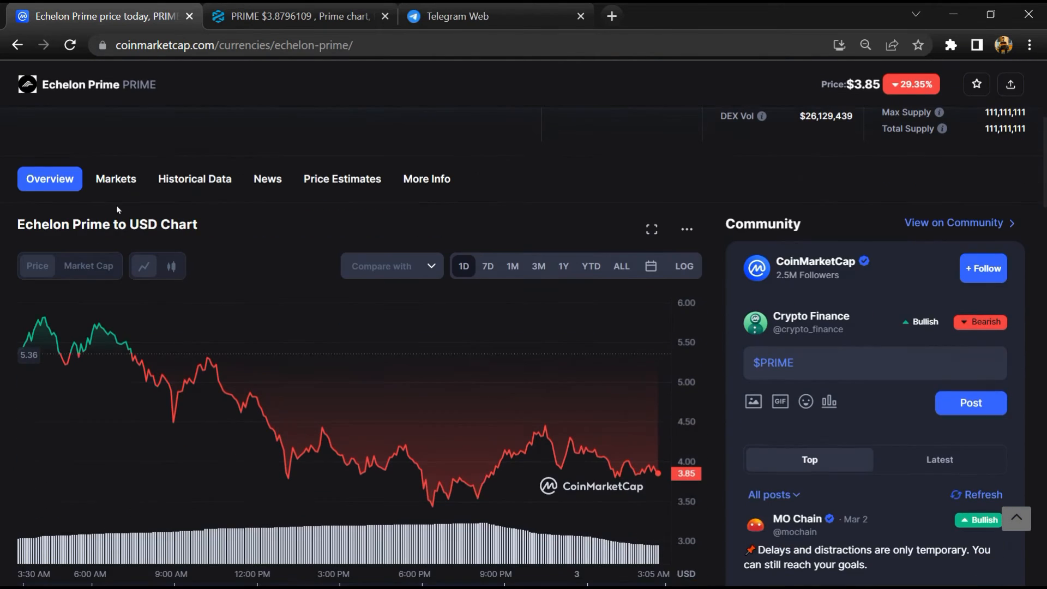
click(115, 178)
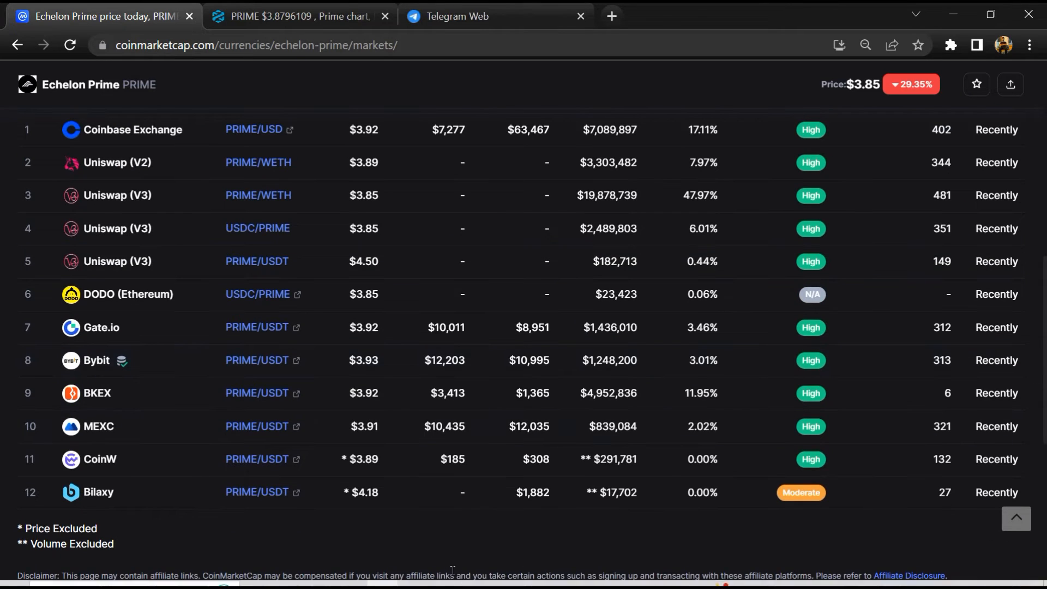
mouse_move(429, 537)
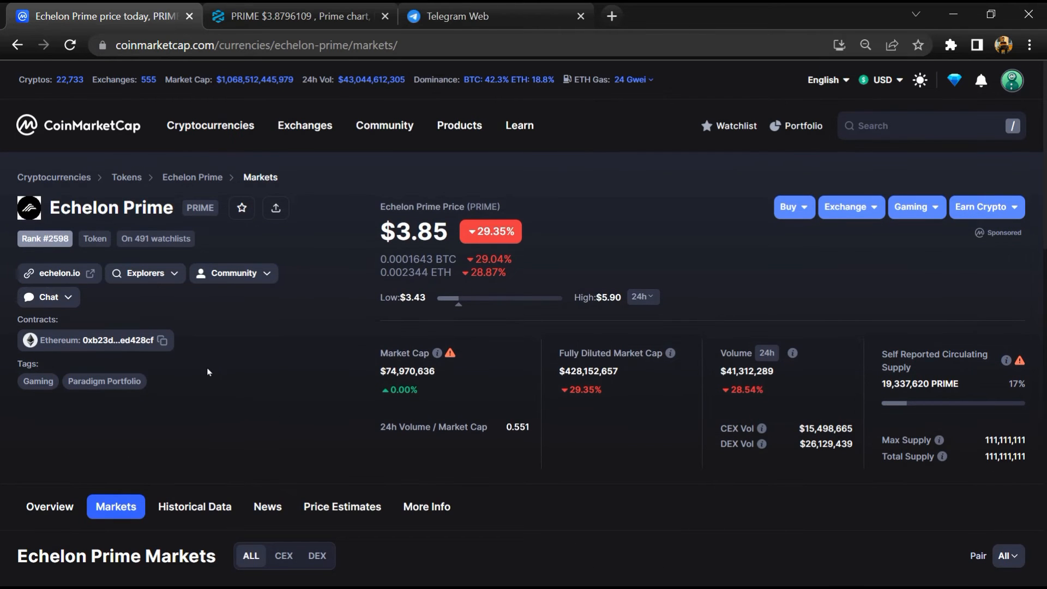
mouse_move(100, 347)
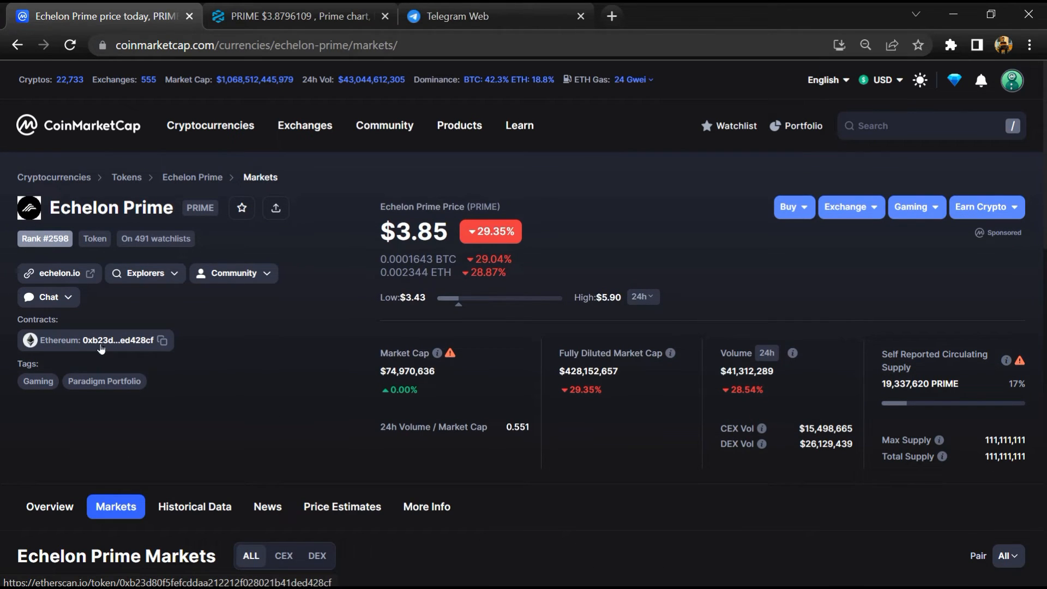
Follow the Ethereum contract link to the PRIME token tracker on Etherscan.
click(123, 340)
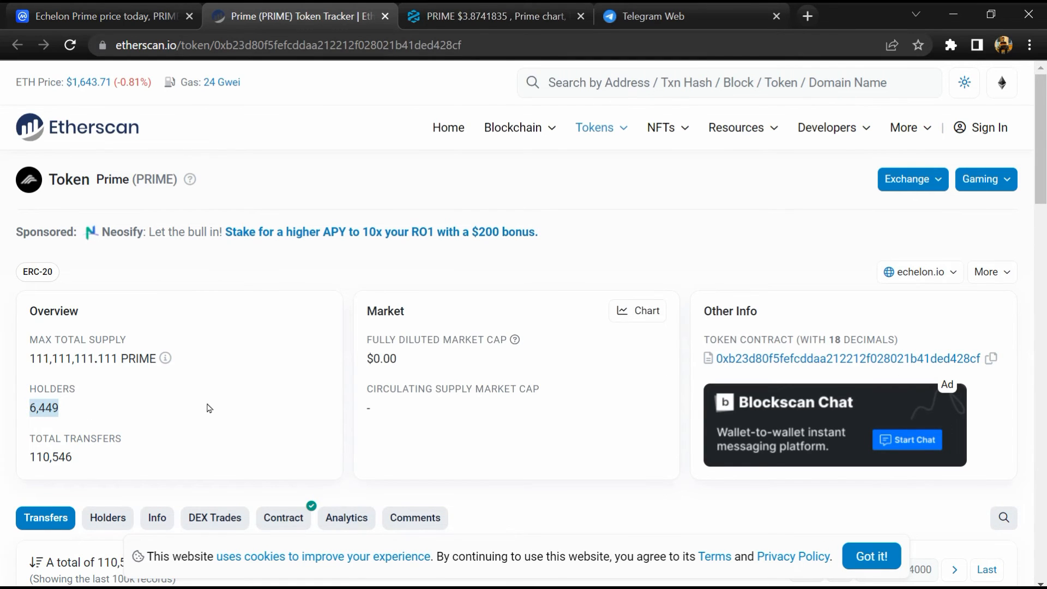
Show the PRIME holders list, led by Prime Foundation: Deployer at 79.3556%.
scroll(down, 3)
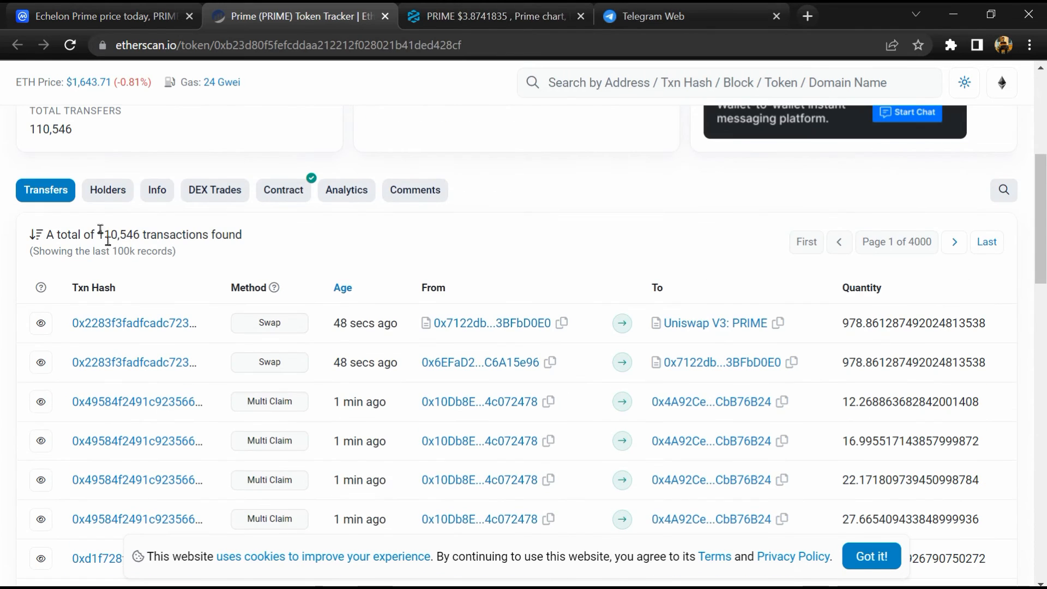
click(108, 190)
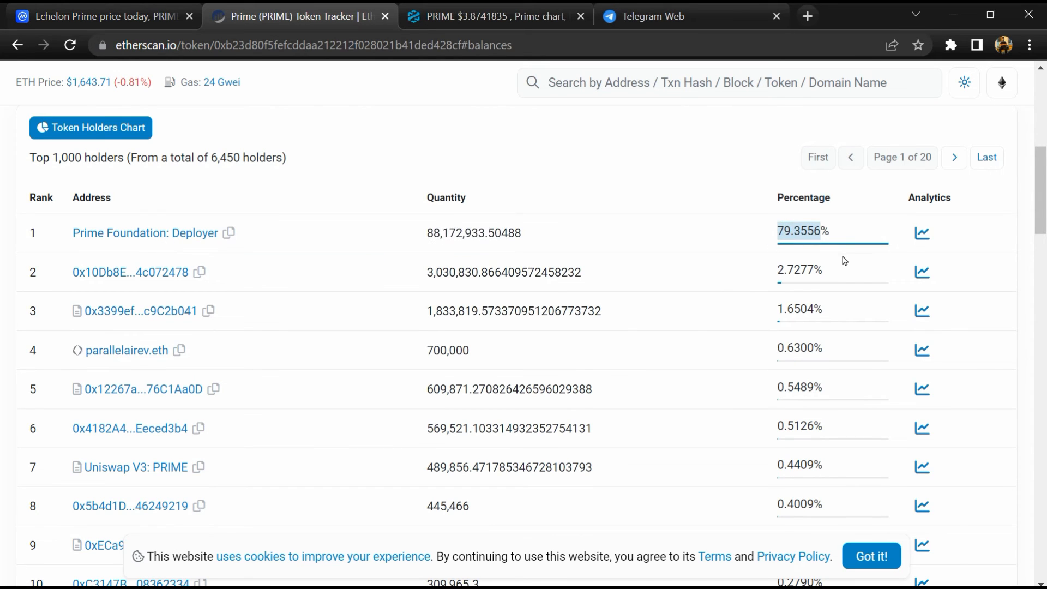
scroll(down, 3)
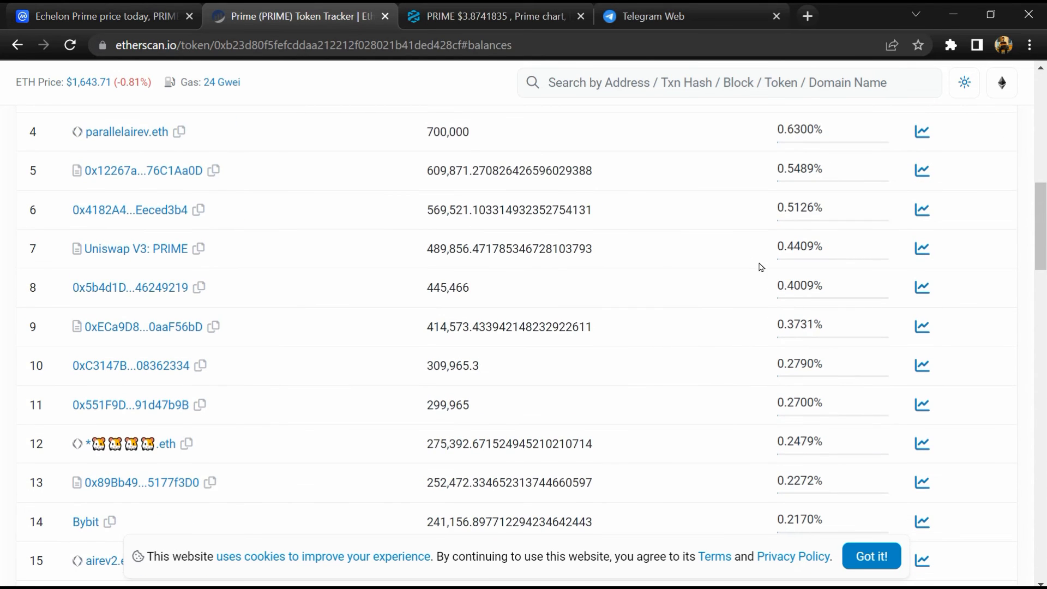
mouse_move(133, 249)
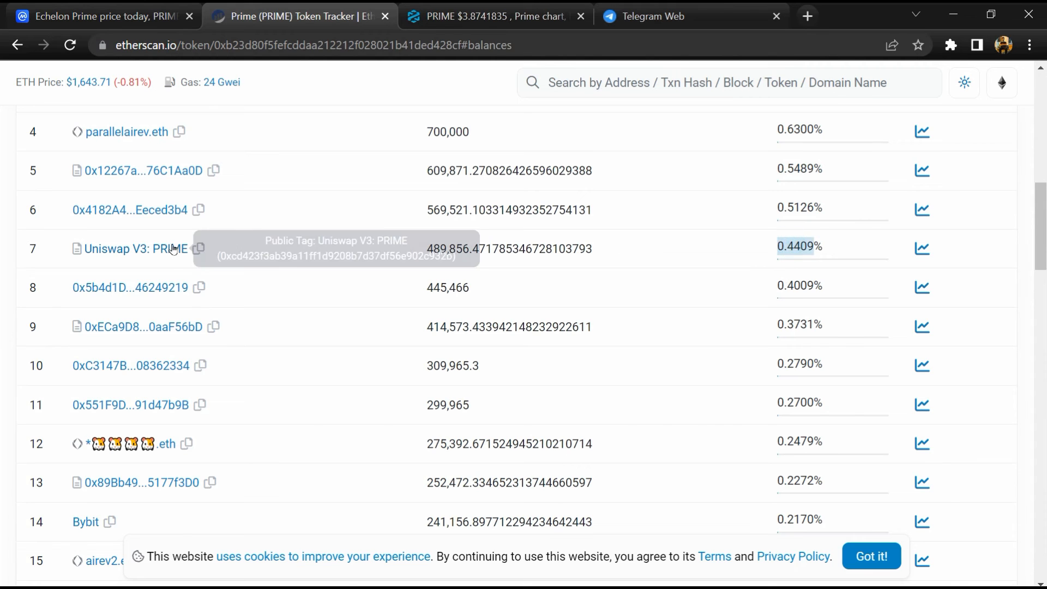
scroll(down, 3)
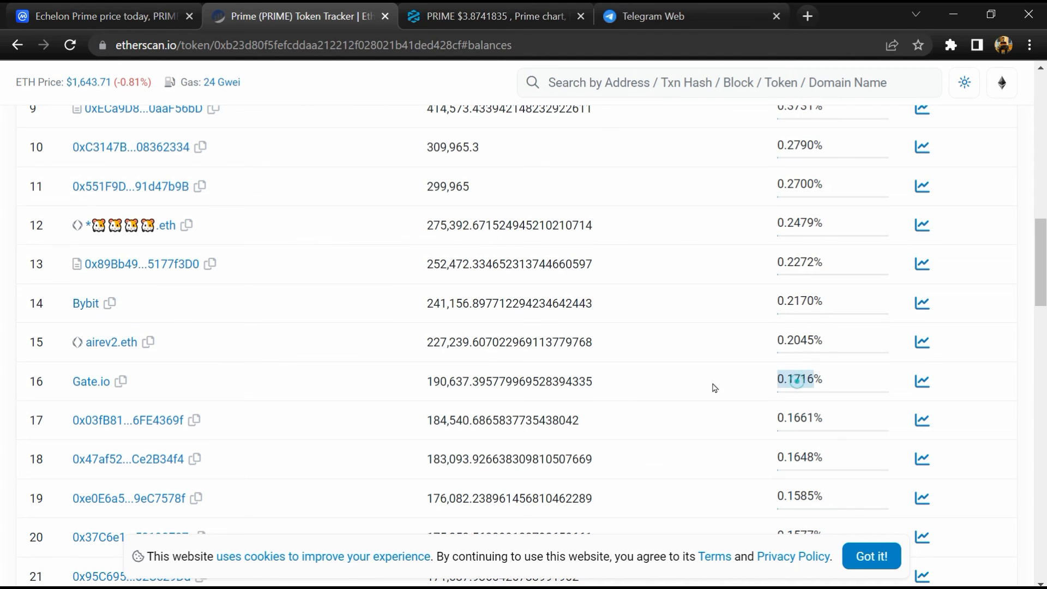
scroll(down, 3)
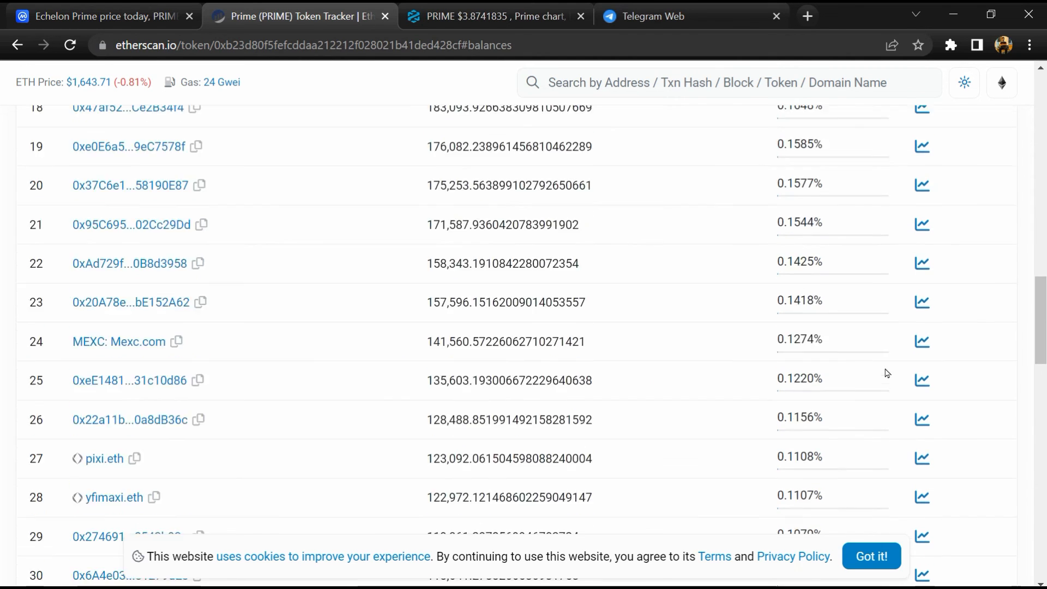
scroll(down, 3)
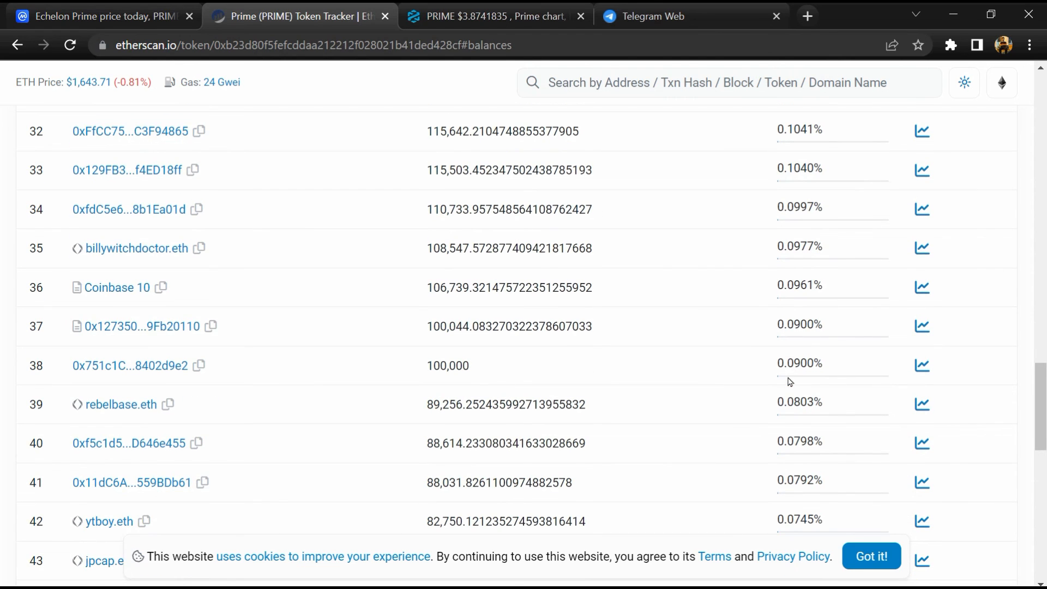